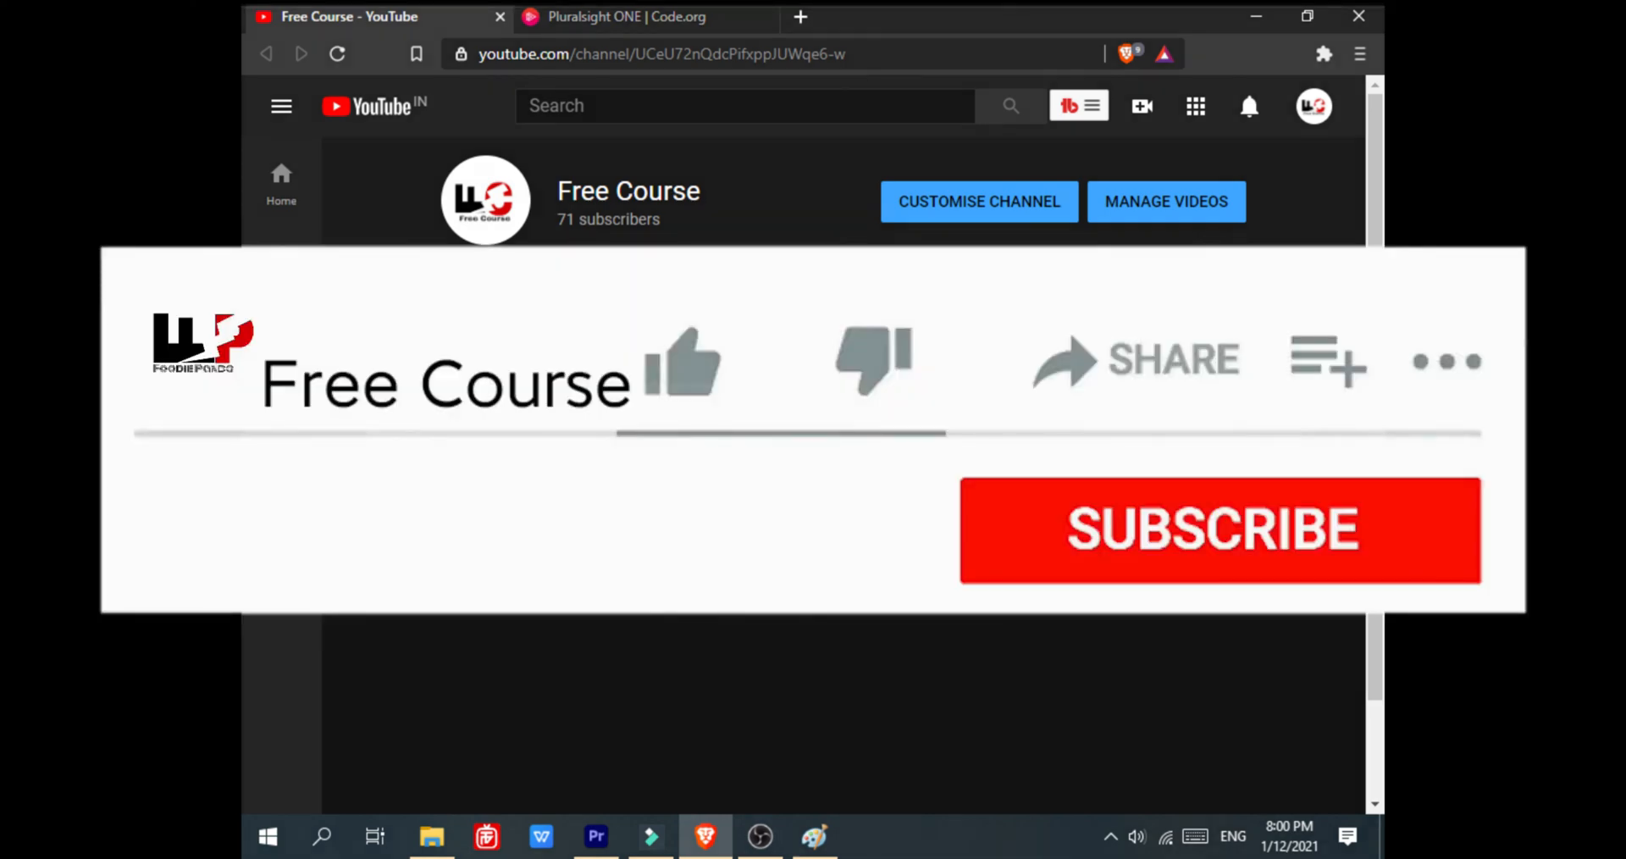
# Switch to the Pluralsight ONE | Code.org page and read down to its activation form.
pyautogui.click(683, 363)
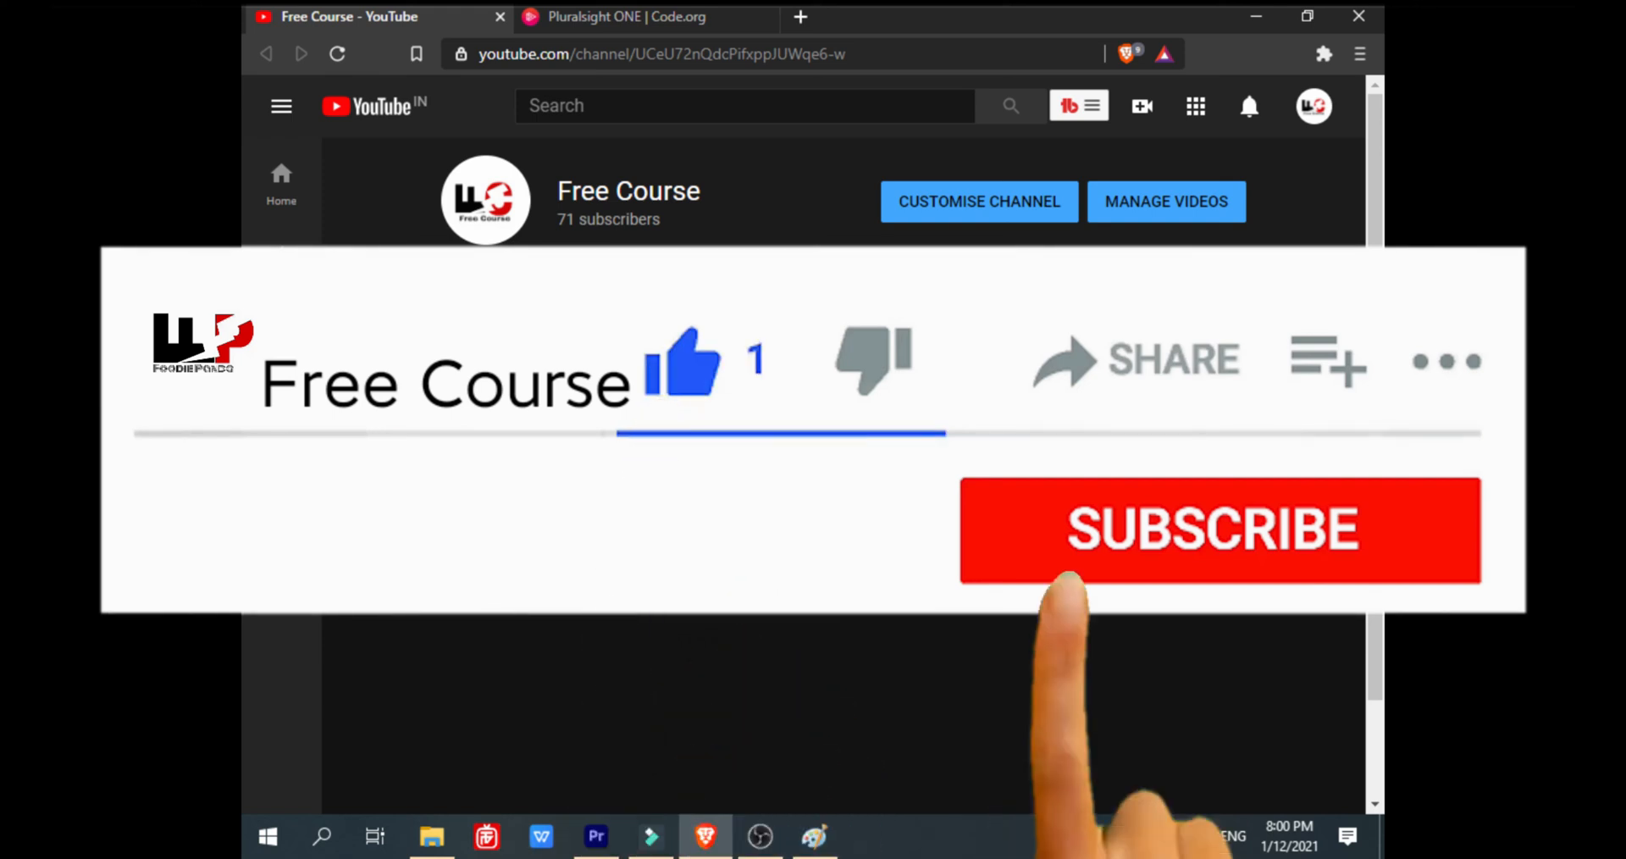
pyautogui.click(1220, 530)
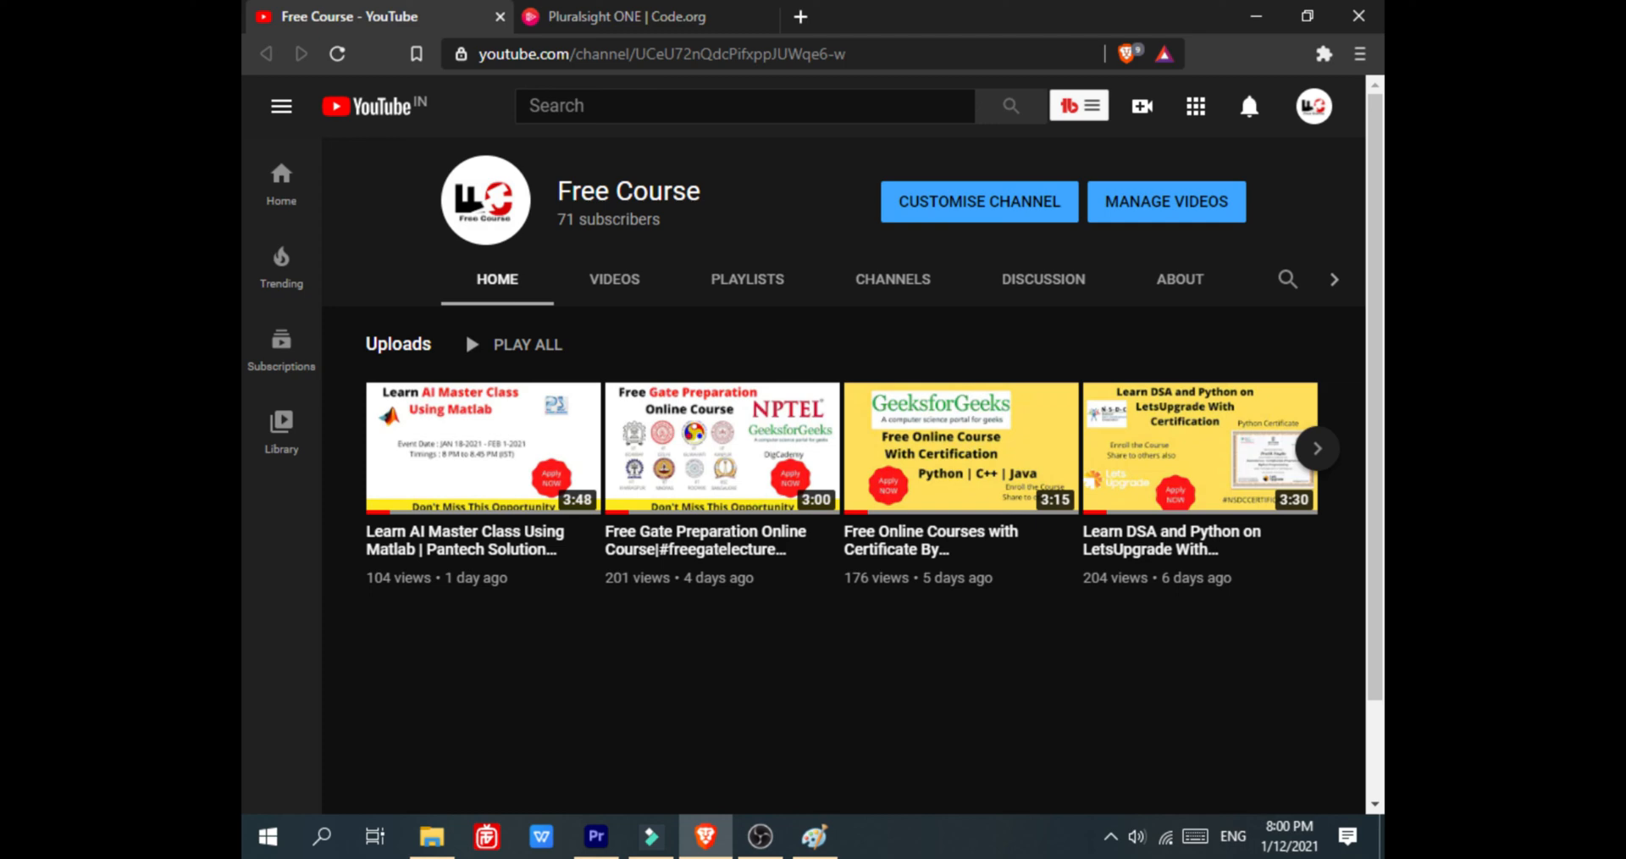
pyautogui.click(622, 17)
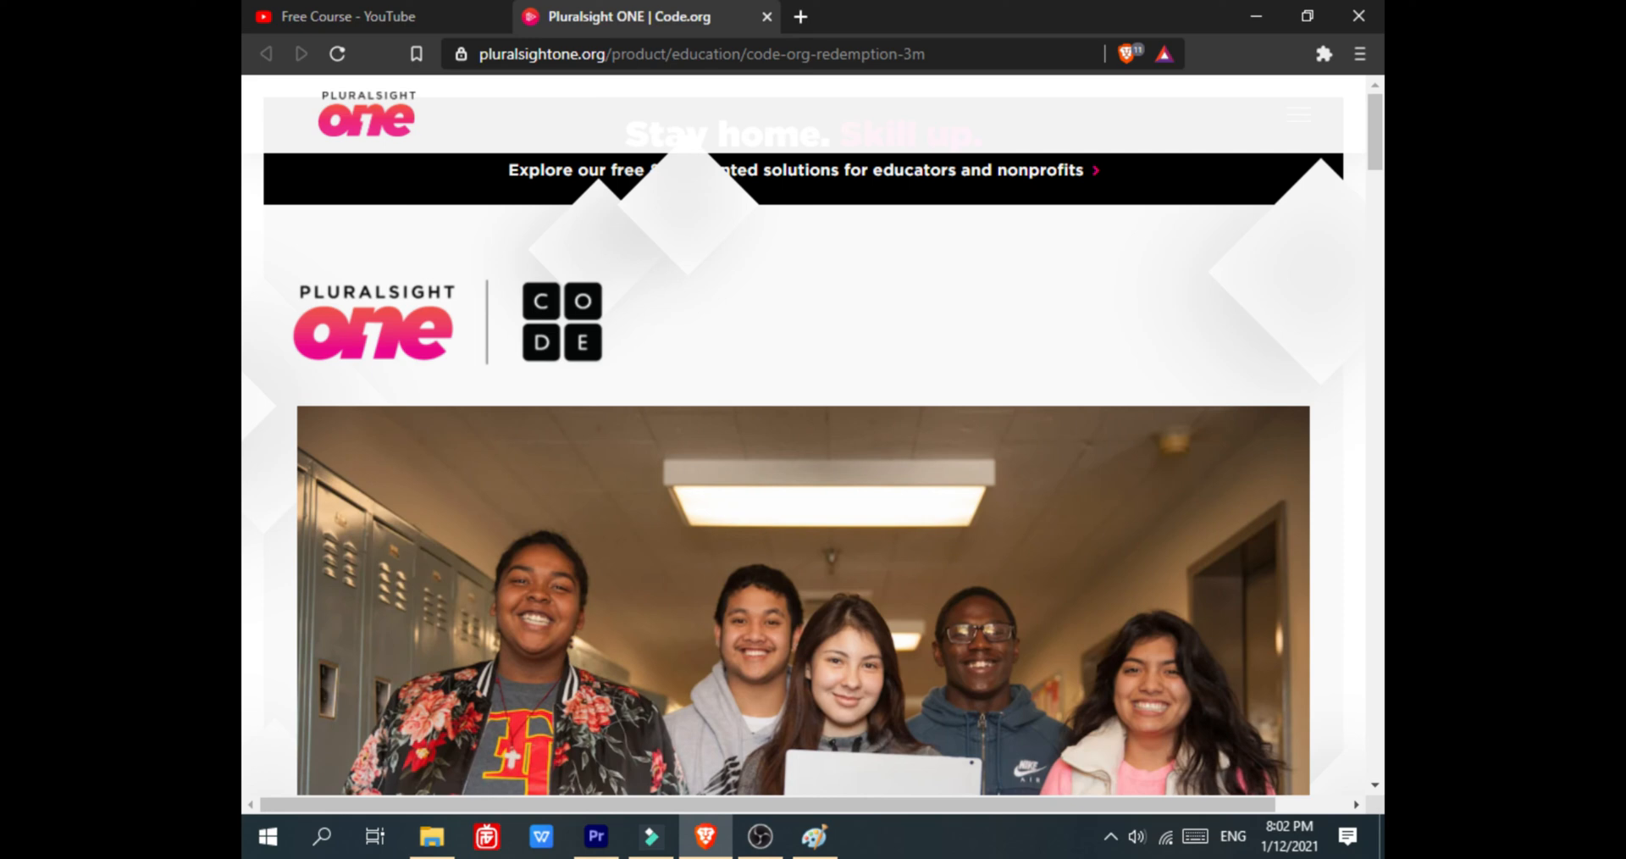
pyautogui.scroll(-3)
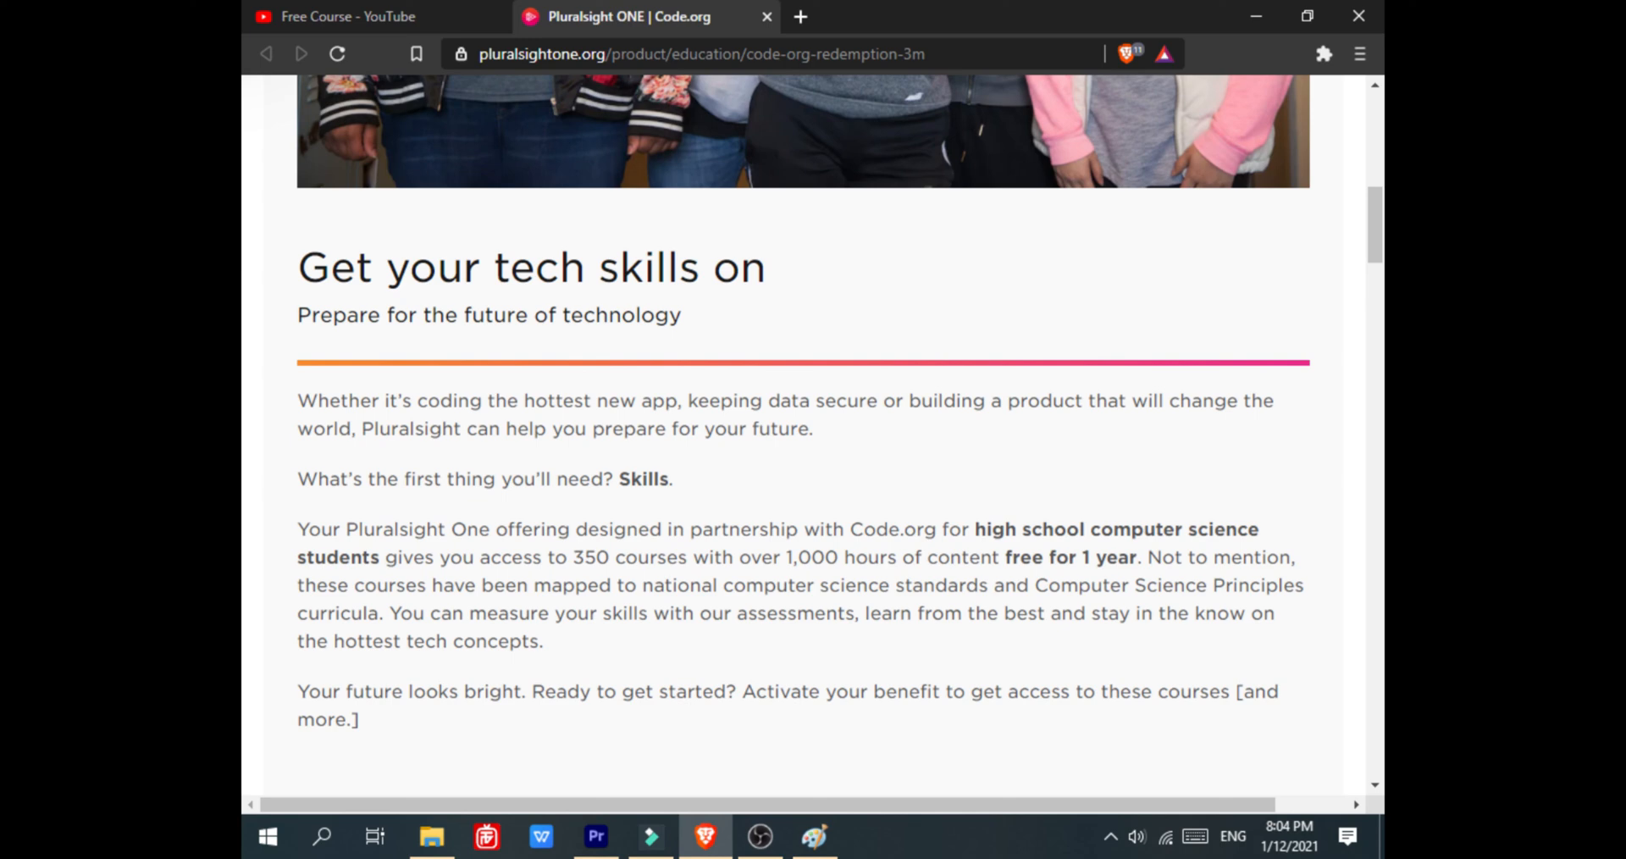
pyautogui.scroll(-3)
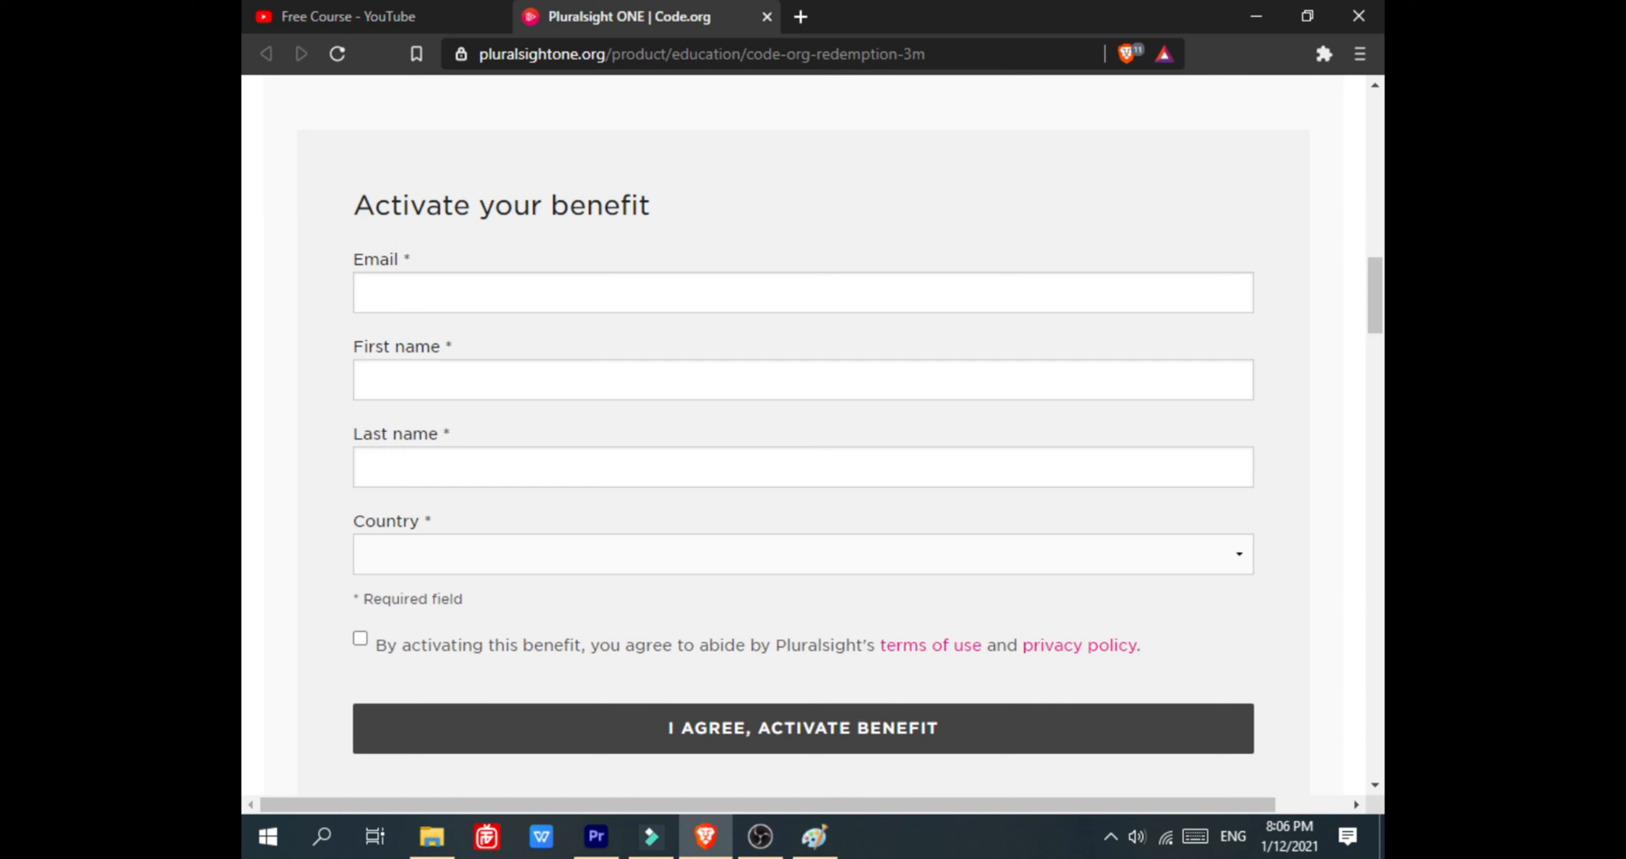
# Fill in contact details with India as country, accept the terms, and activate the benefit.
pyautogui.click(802, 553)
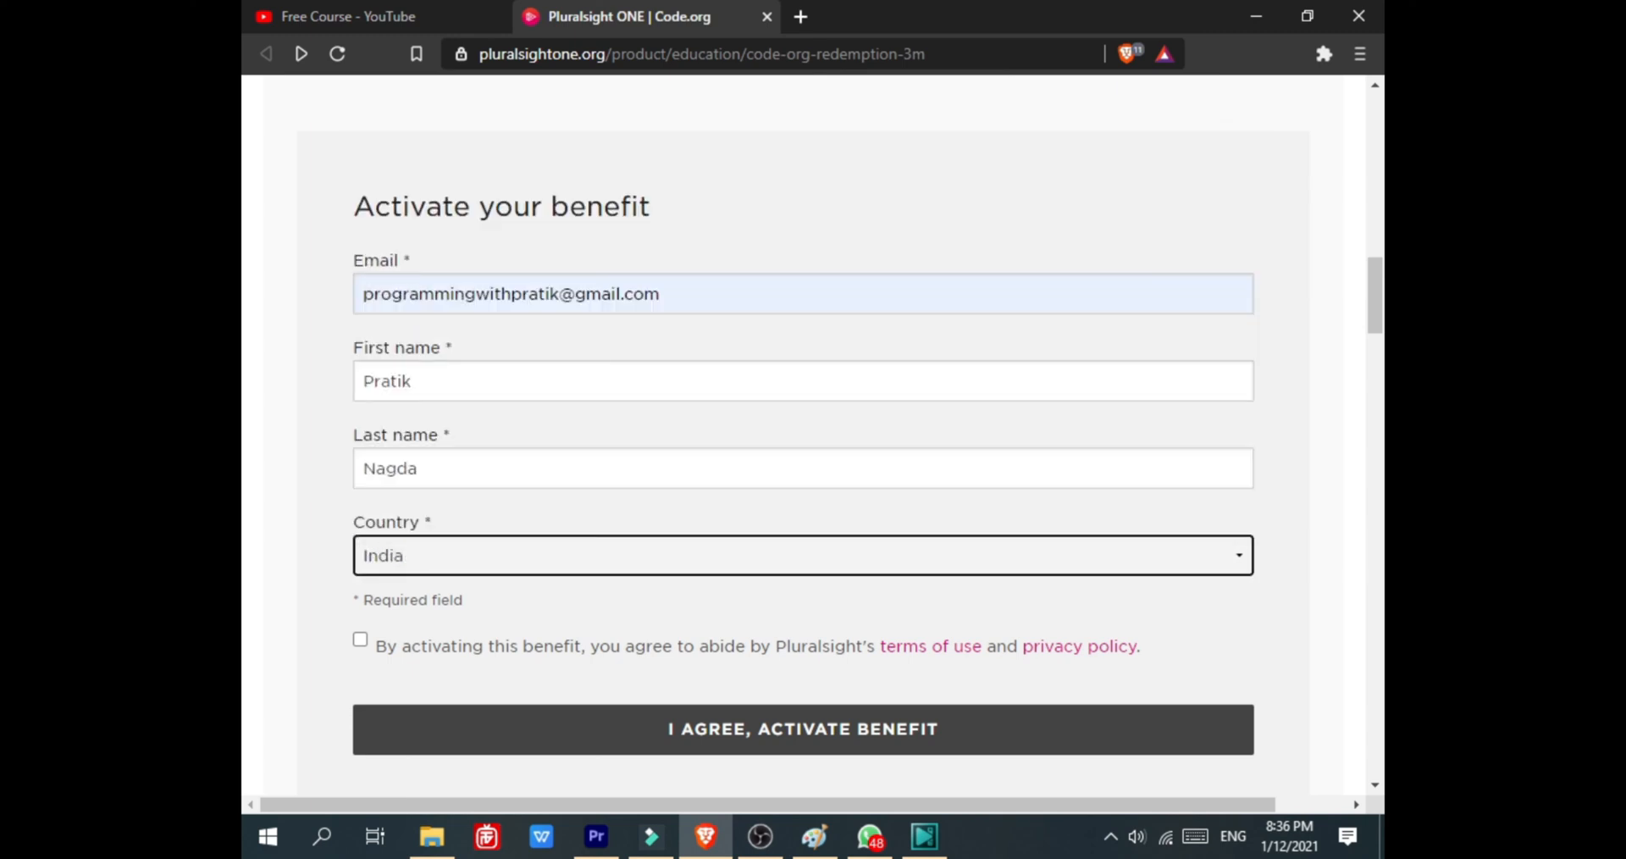
pyautogui.click(360, 639)
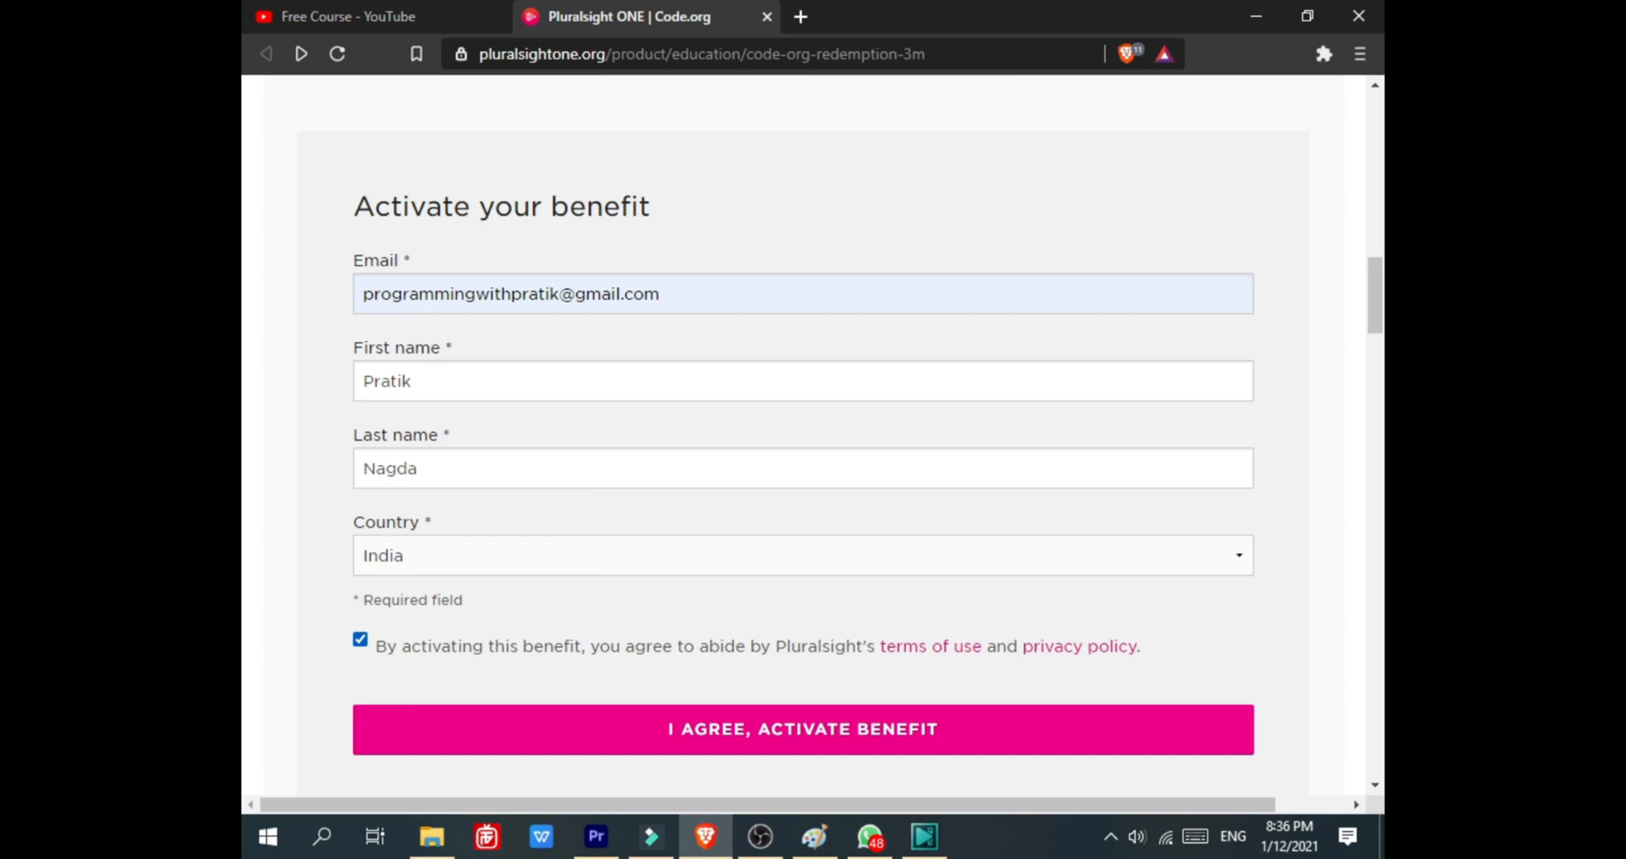
pyautogui.click(802, 729)
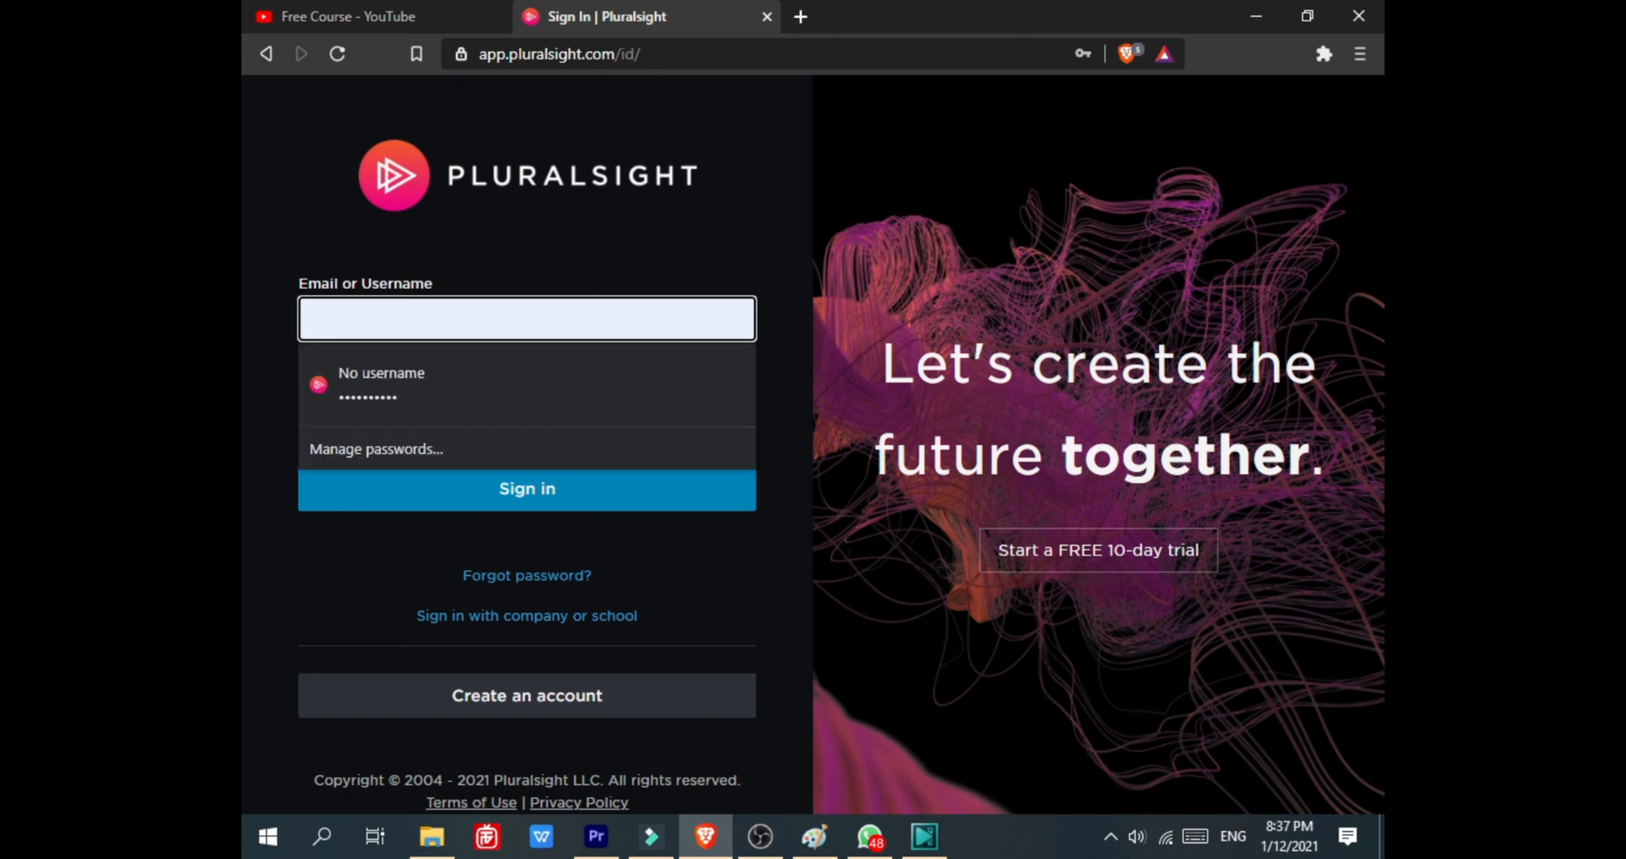
# Sign in with username 'programm' and the saved password.
pyautogui.write('p')
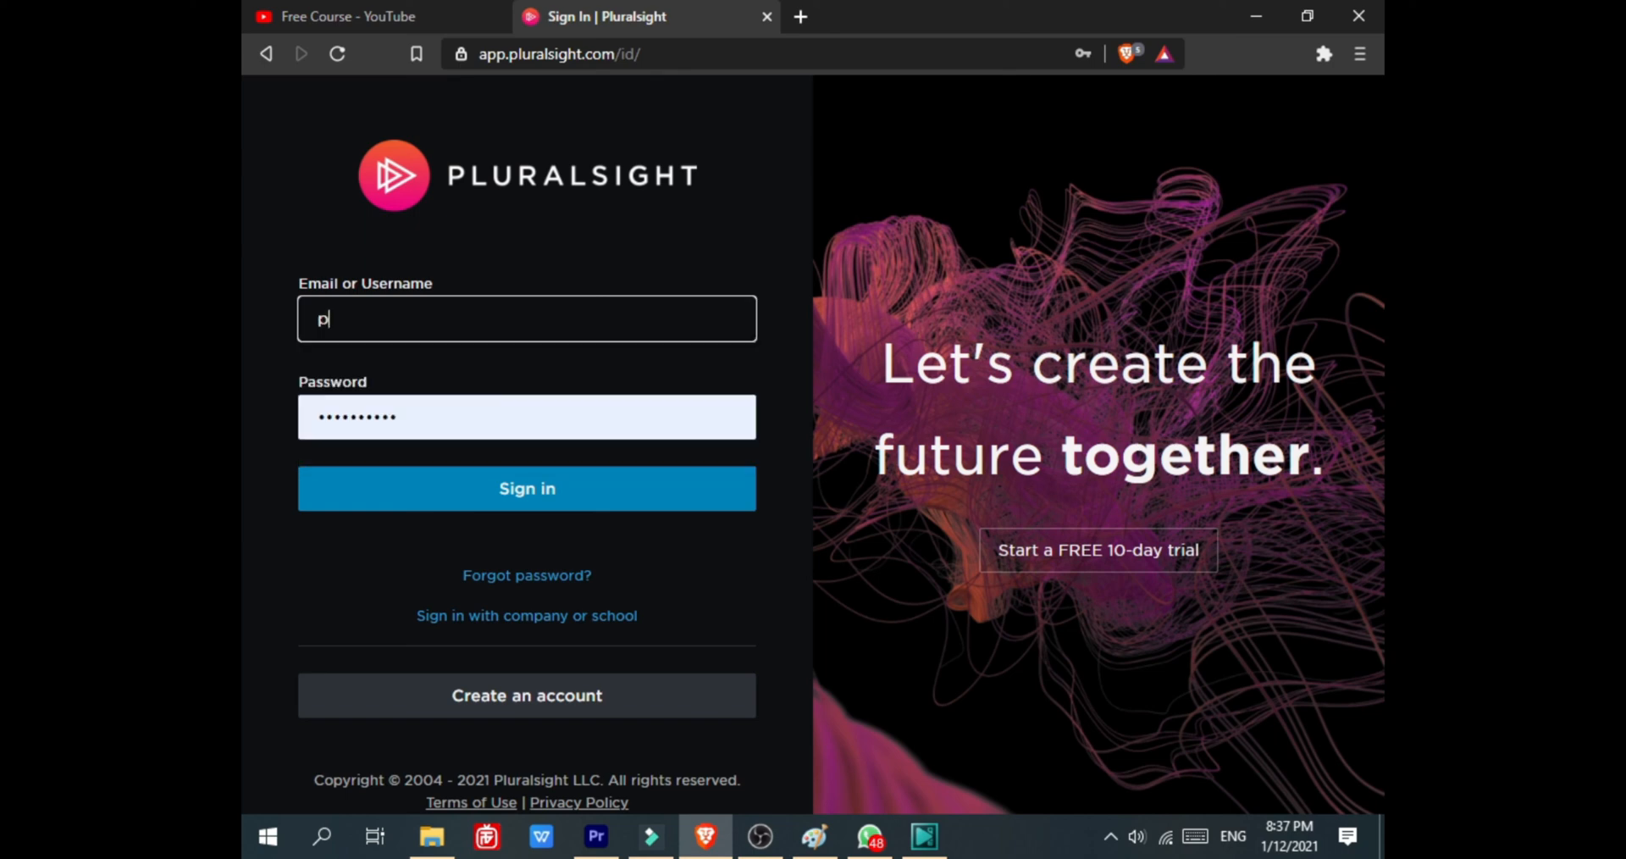
pyautogui.write('rogramm')
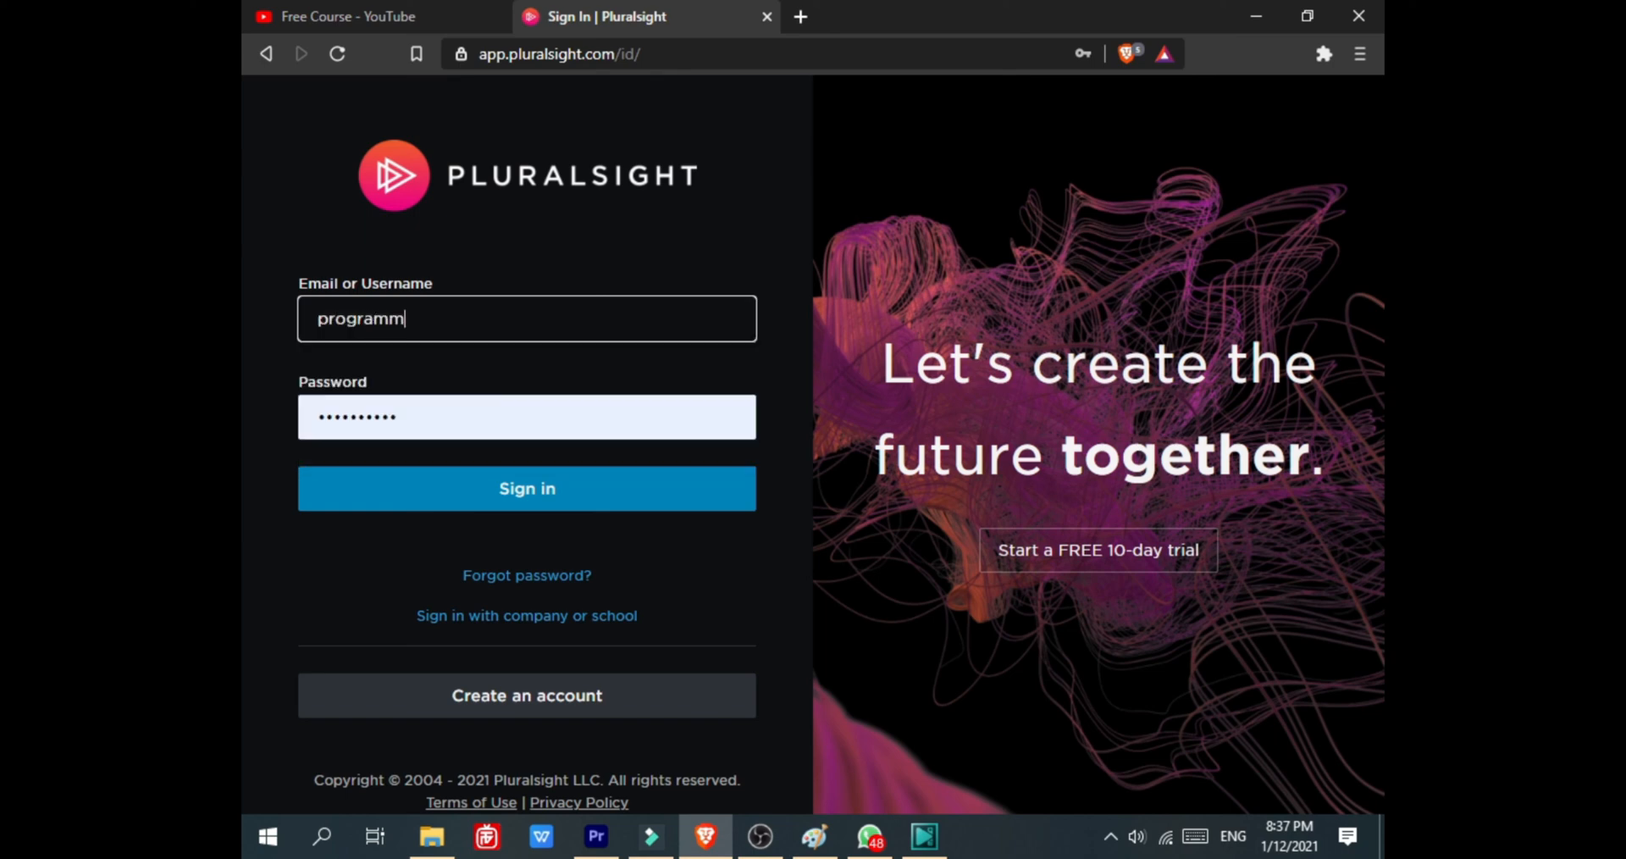
pyautogui.click(526, 488)
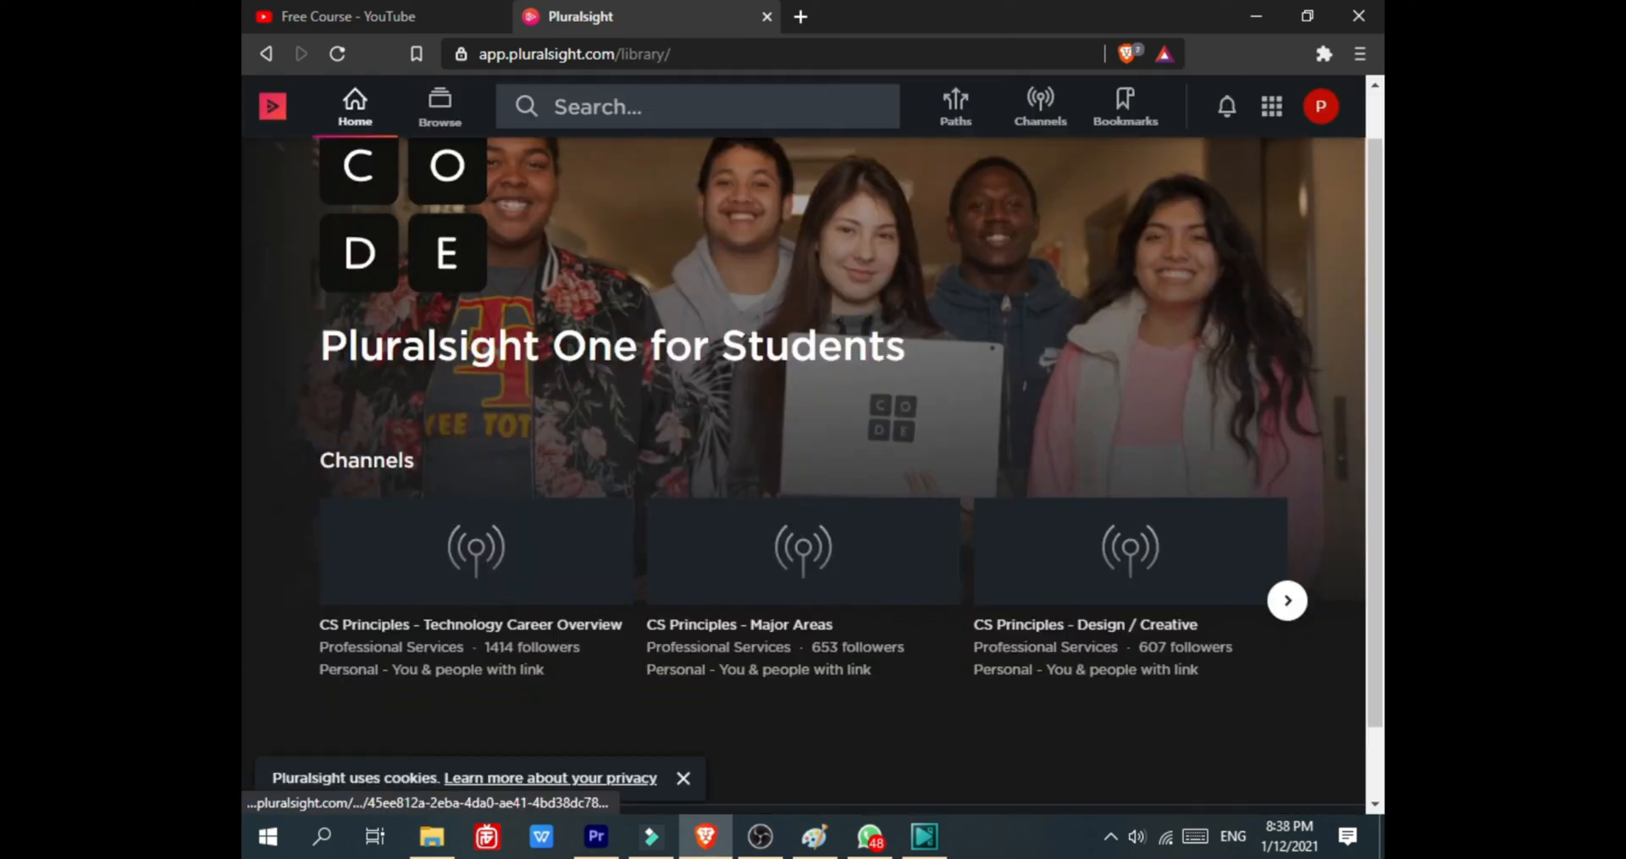
# Advance the Channels carousel to reveal CS Principles - IT / Ops and CS Principles - Development.
pyautogui.scroll(-3)
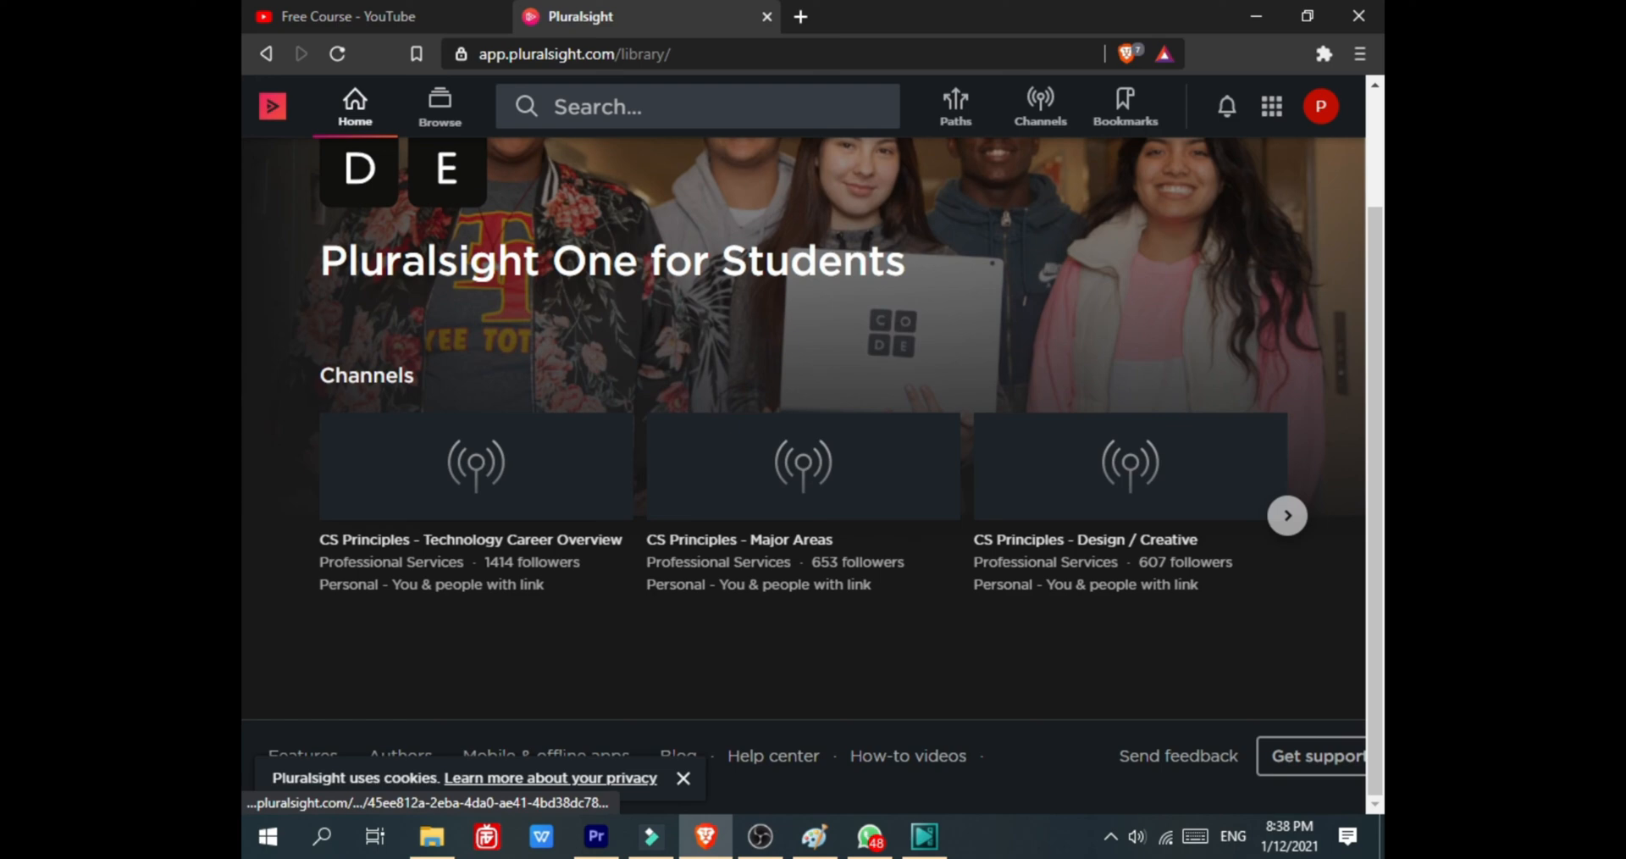
pyautogui.scroll(3)
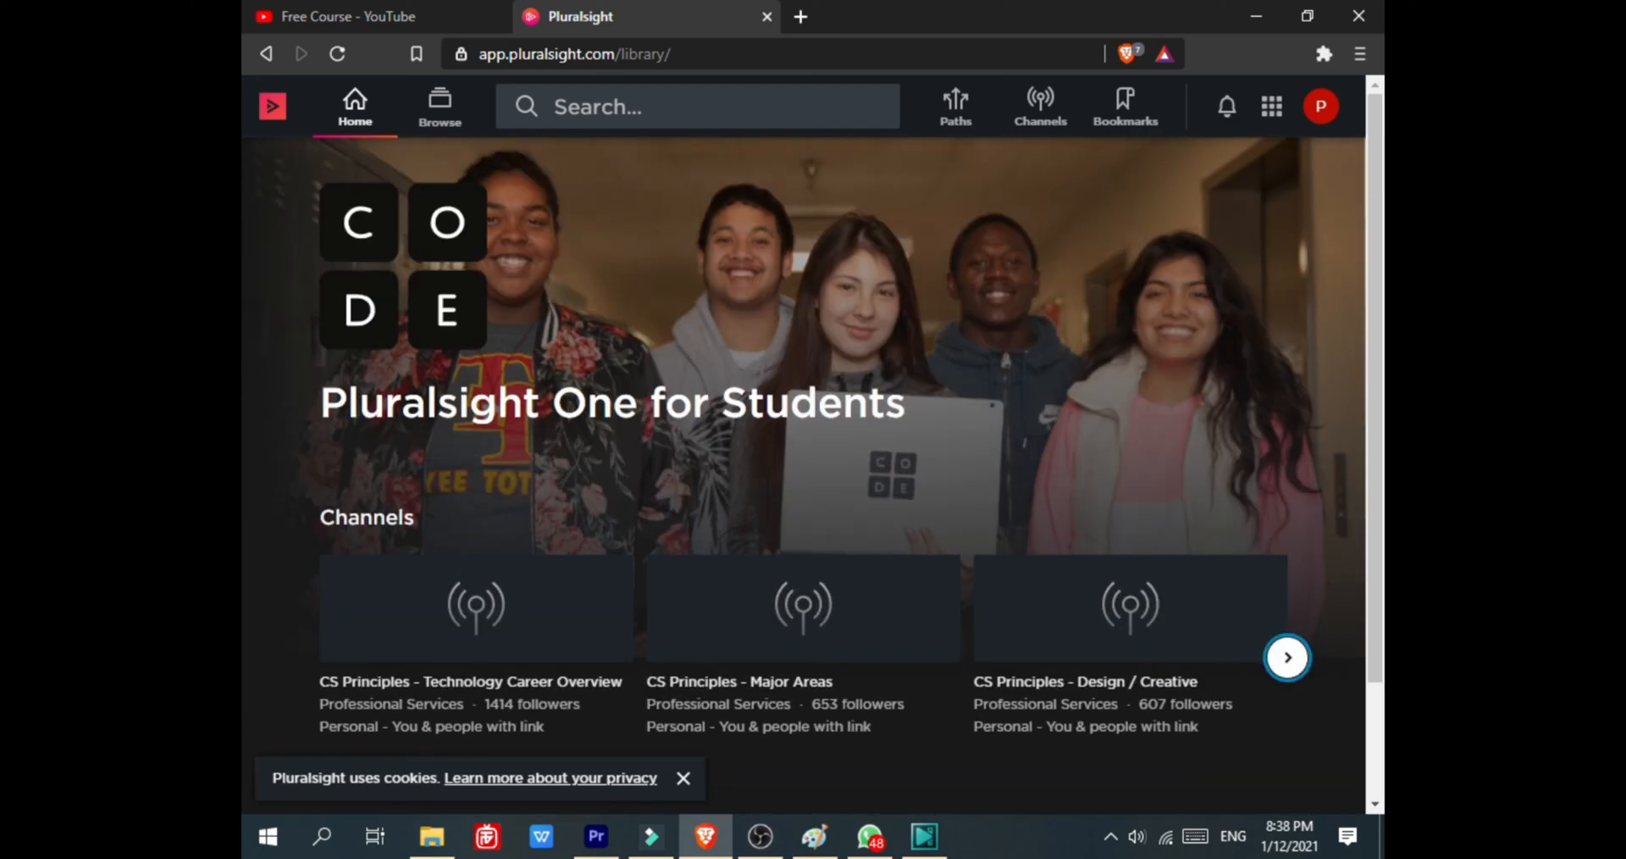
pyautogui.click(1288, 657)
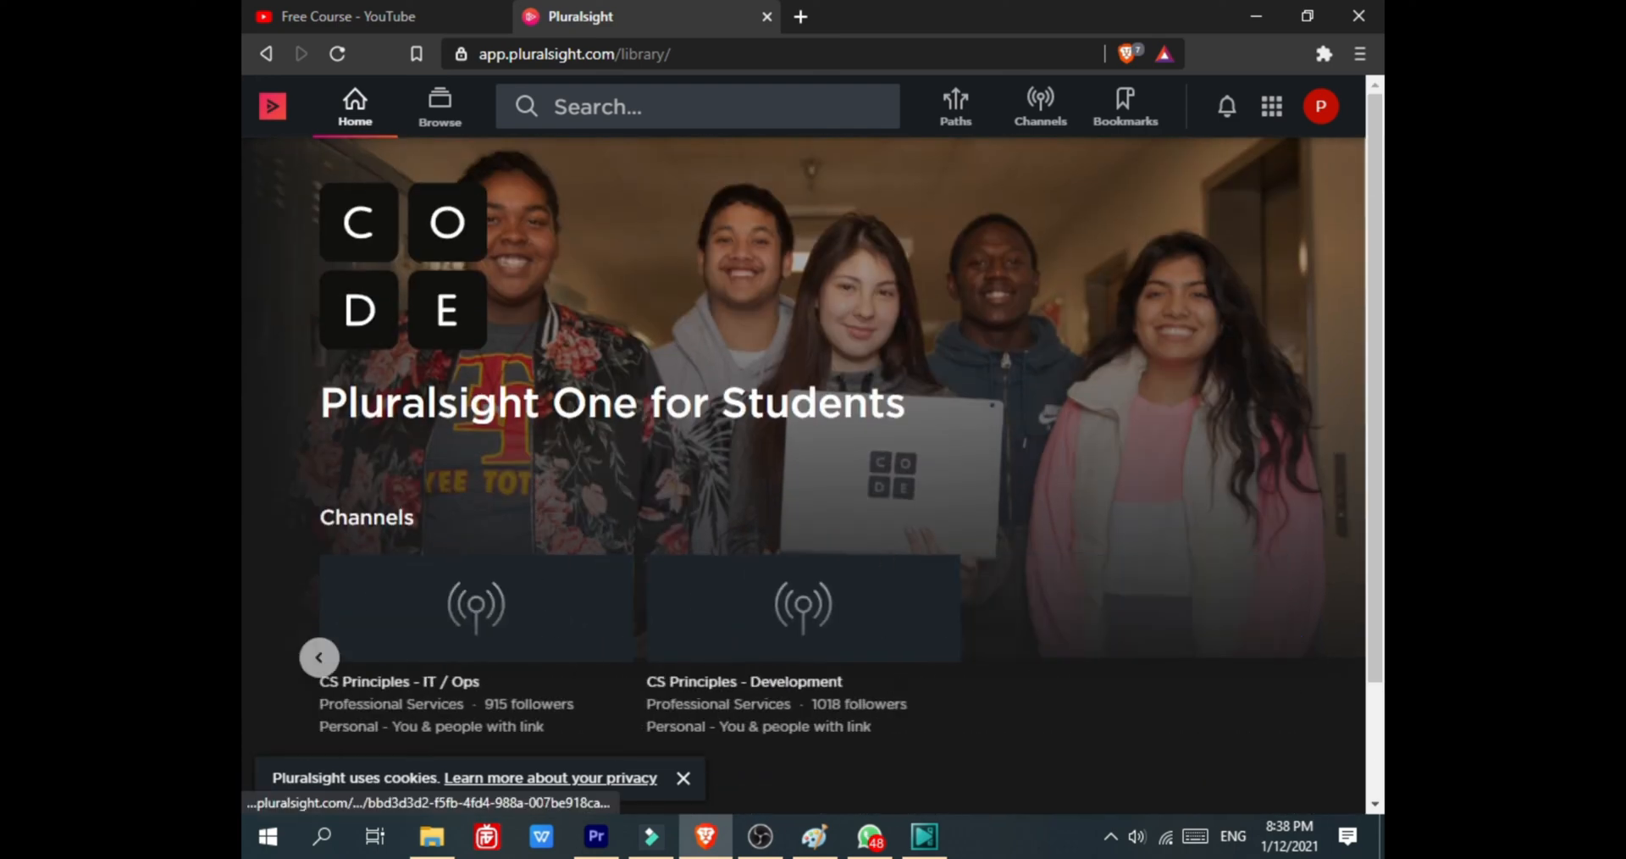
pyautogui.moveTo(955, 106)
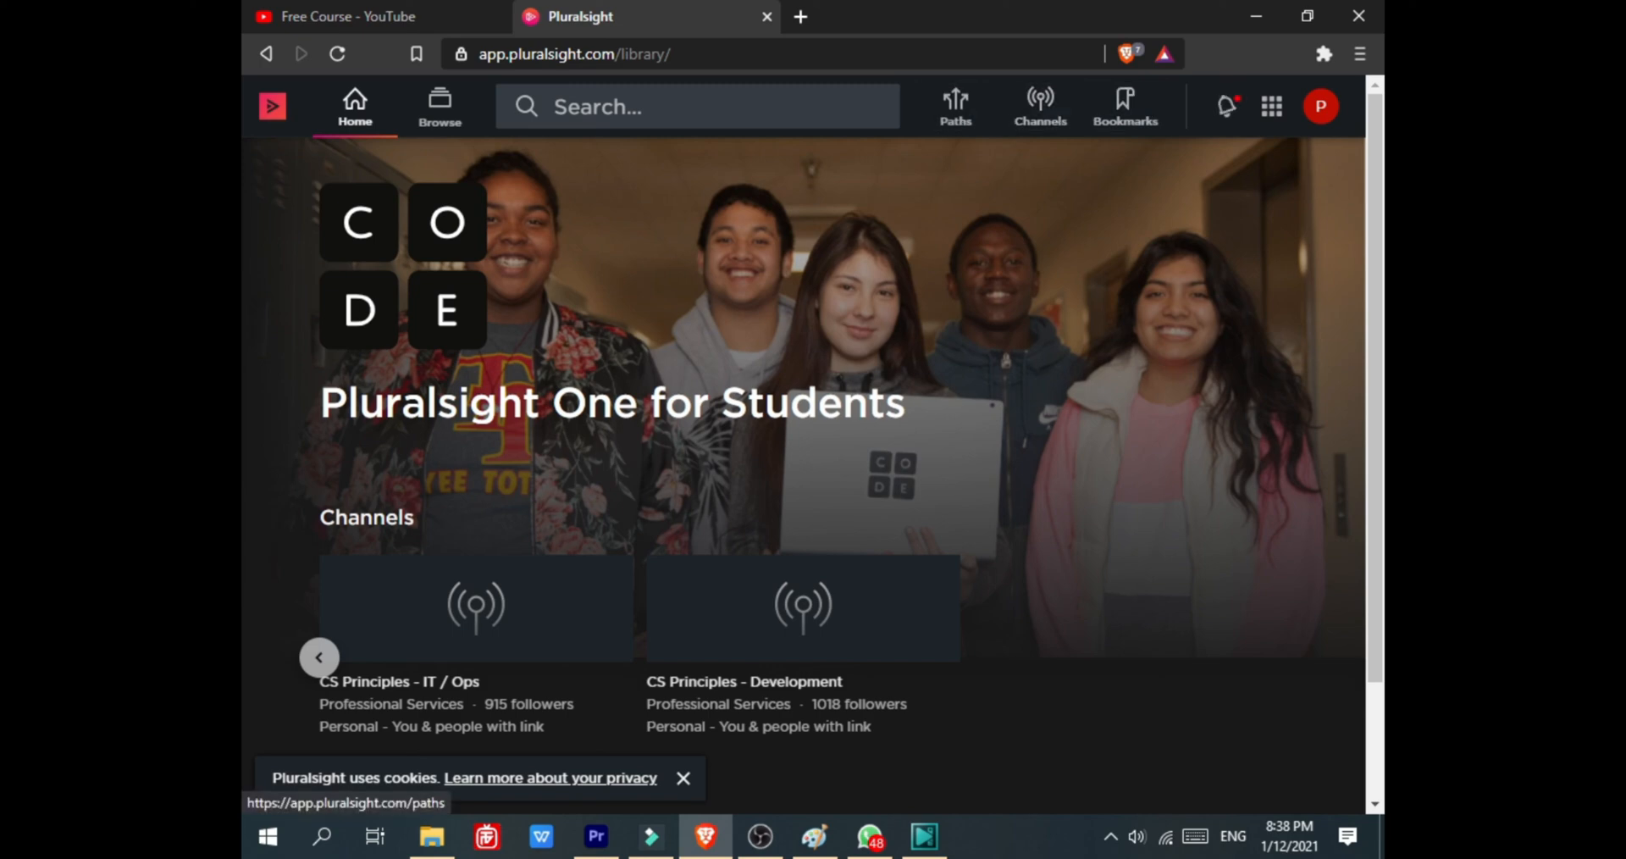